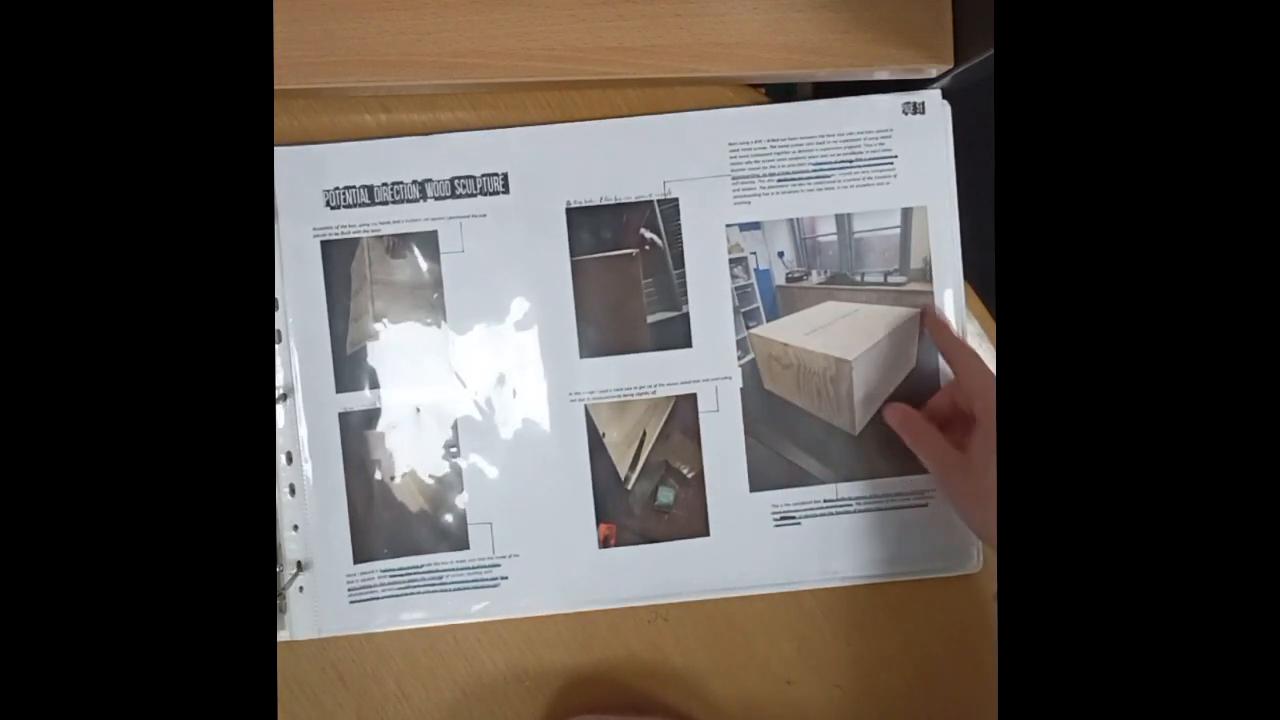
mouse_move(920, 450)
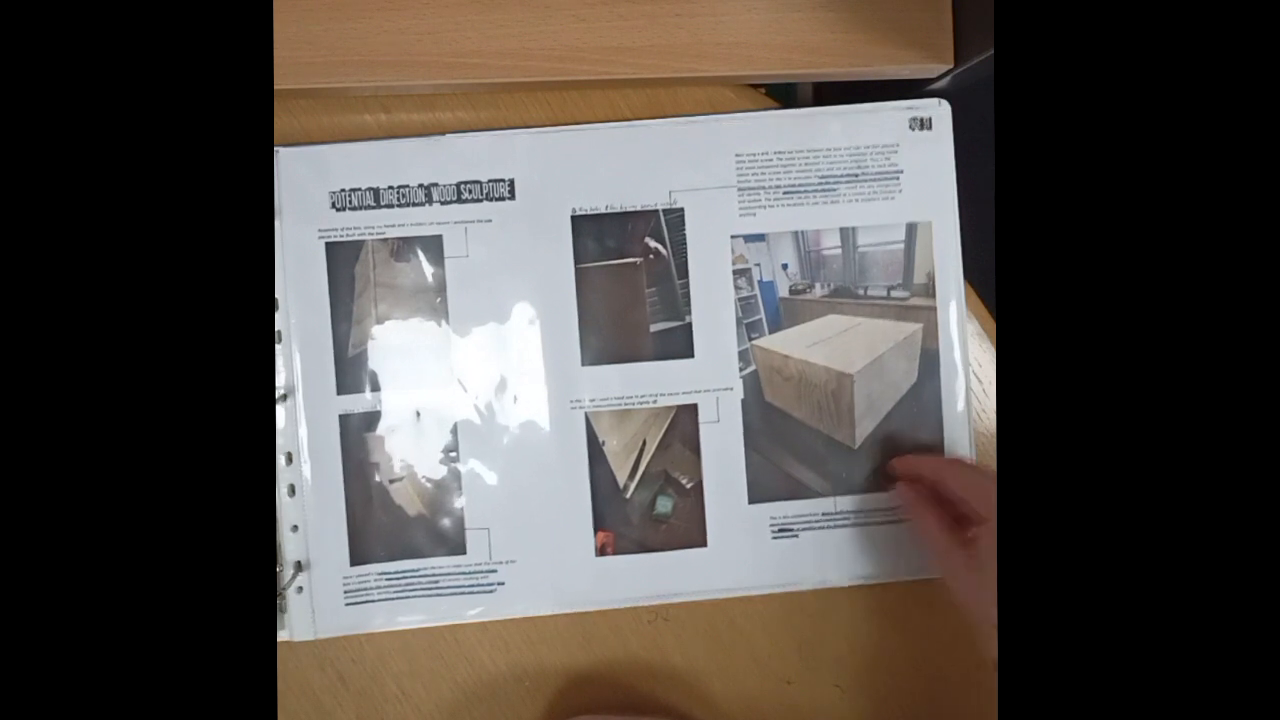